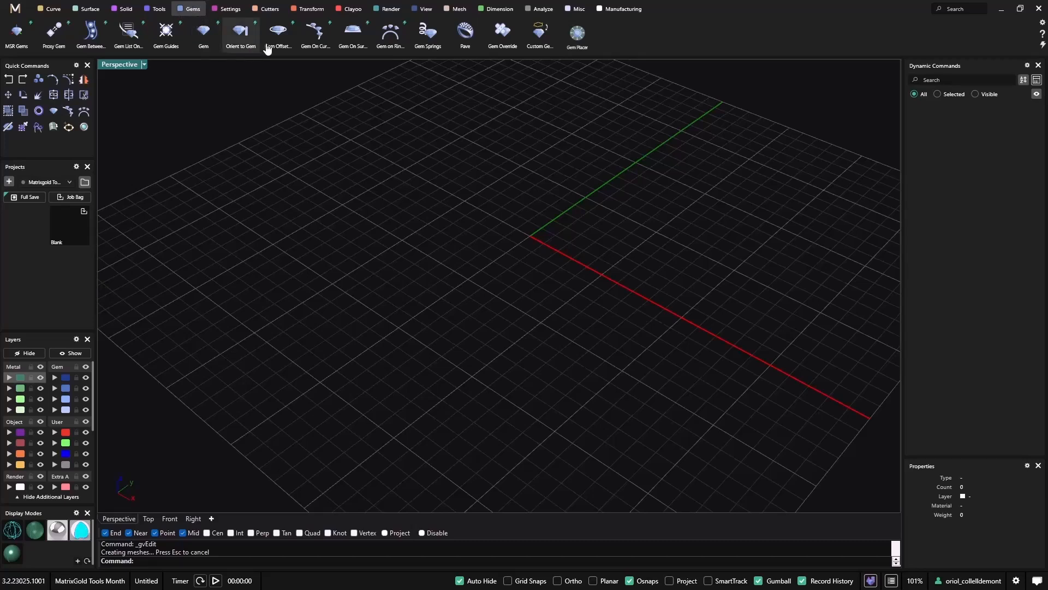
mouse_move(164, 34)
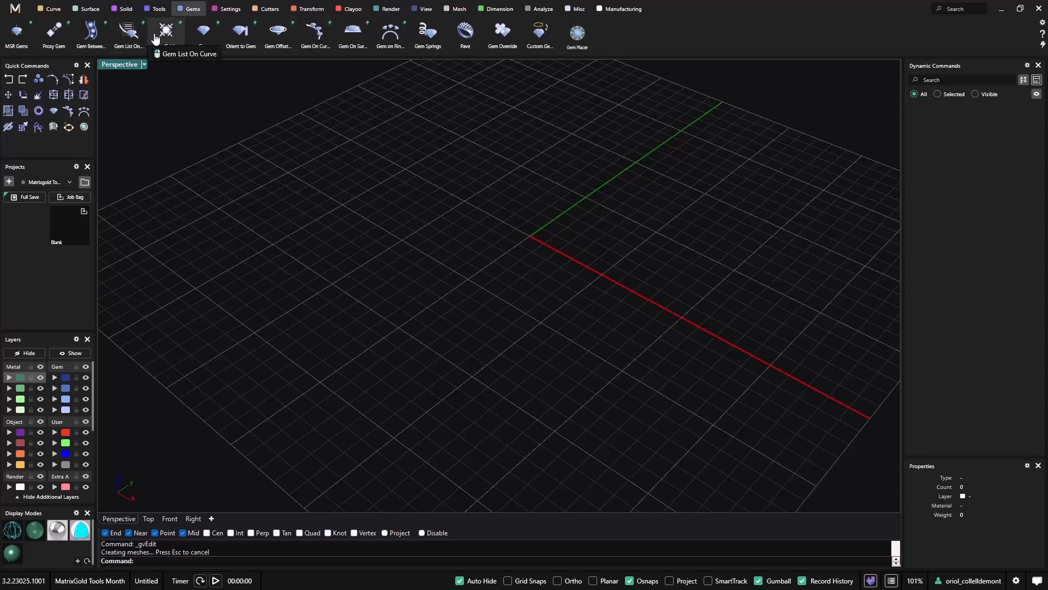
mouse_move(371, 318)
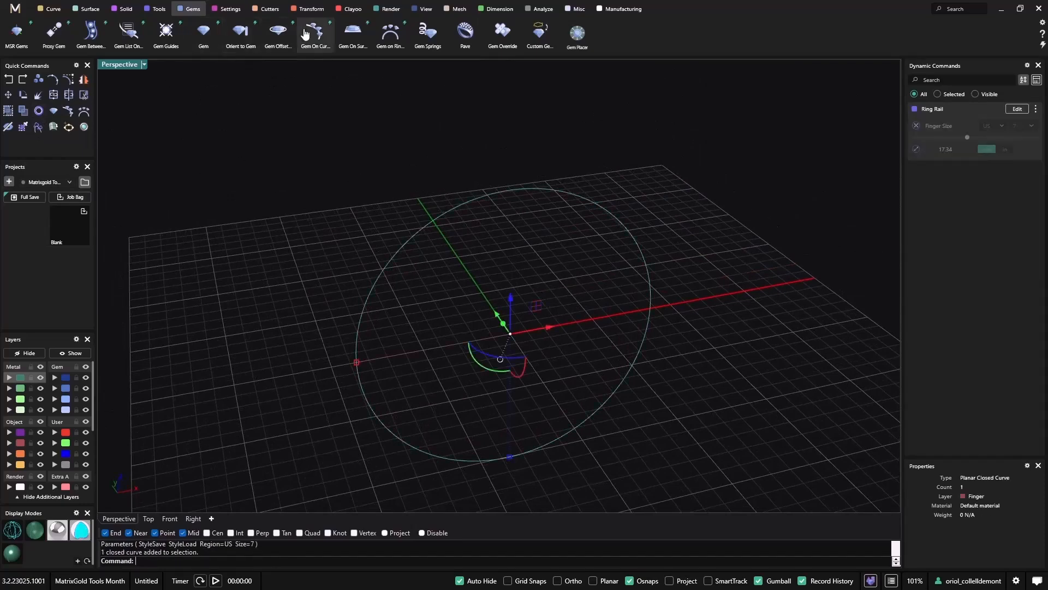
Place round diamonds along the rail with Gem On Curve, Start 0.75 and End 0.25
click(316, 30)
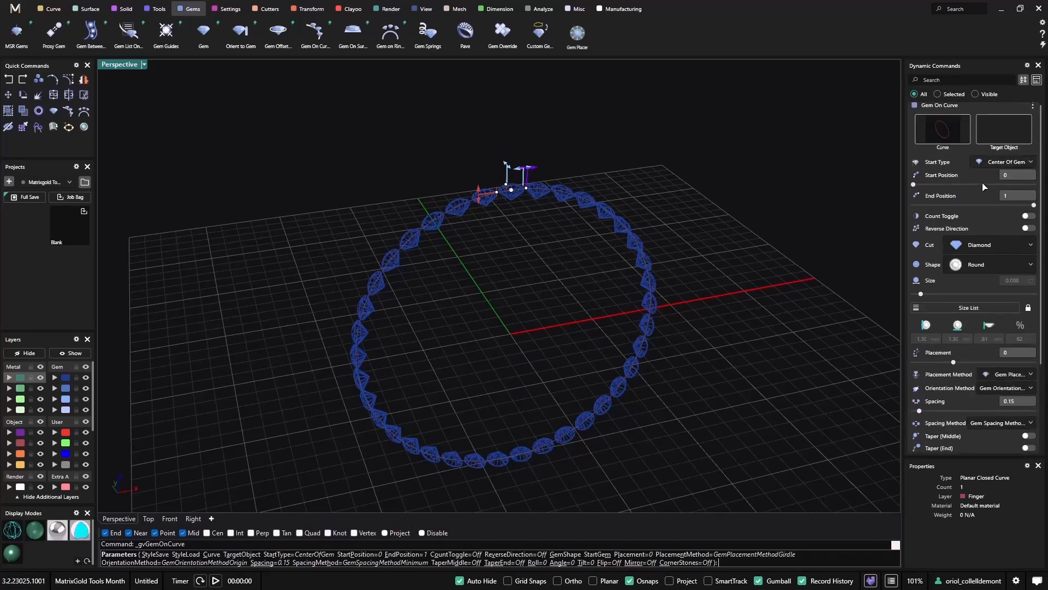
mouse_move(1027, 177)
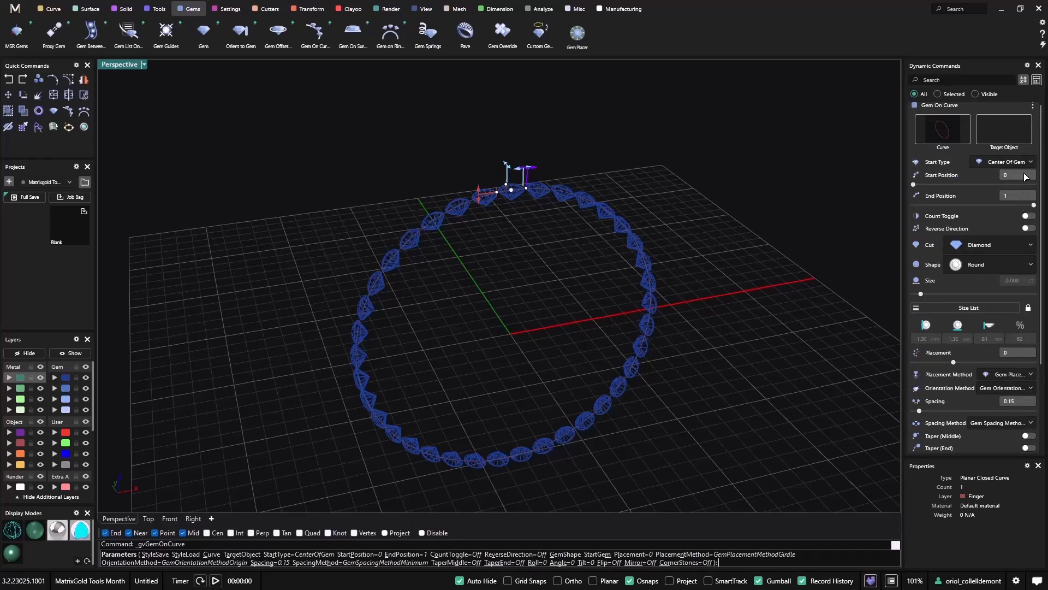
text(.75)
text(0.25)
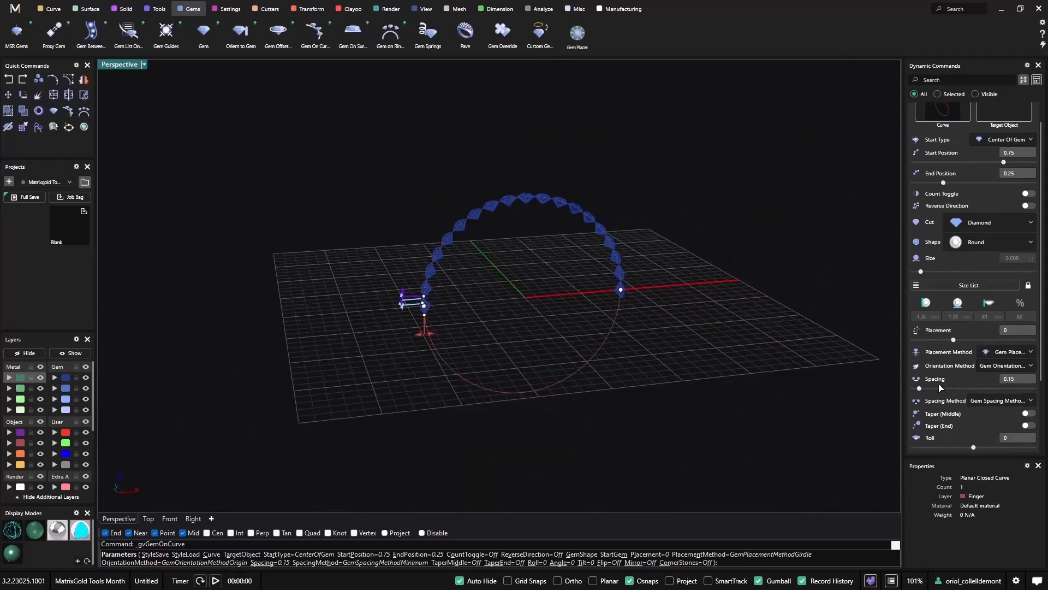
mouse_move(621, 280)
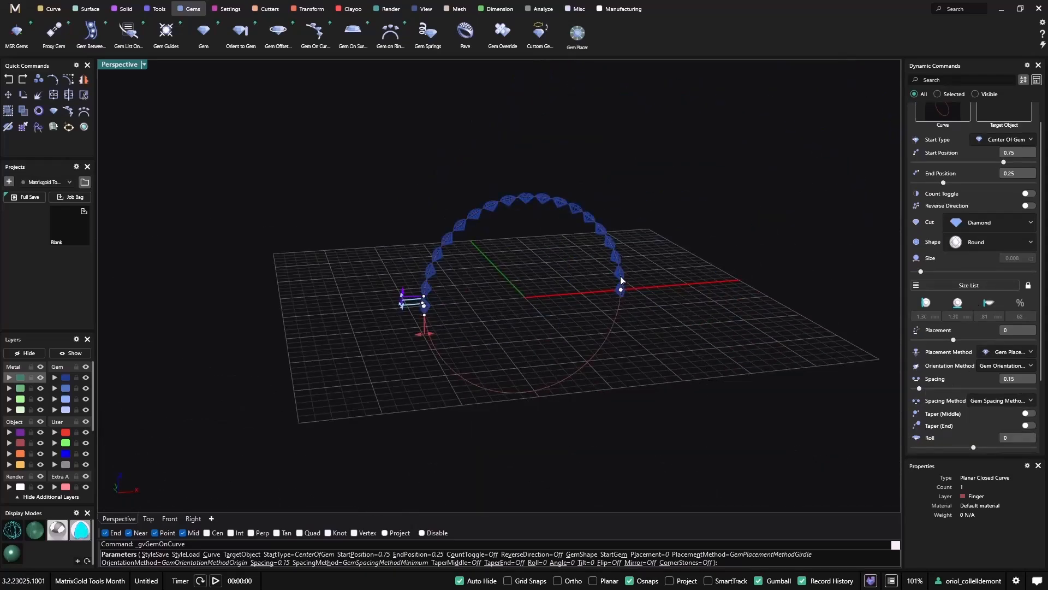
Narrow the row to a short top arc (0.94 to 0.08, spacing 0.16), raise placement and change the seating method
drag(620, 289, 587, 217)
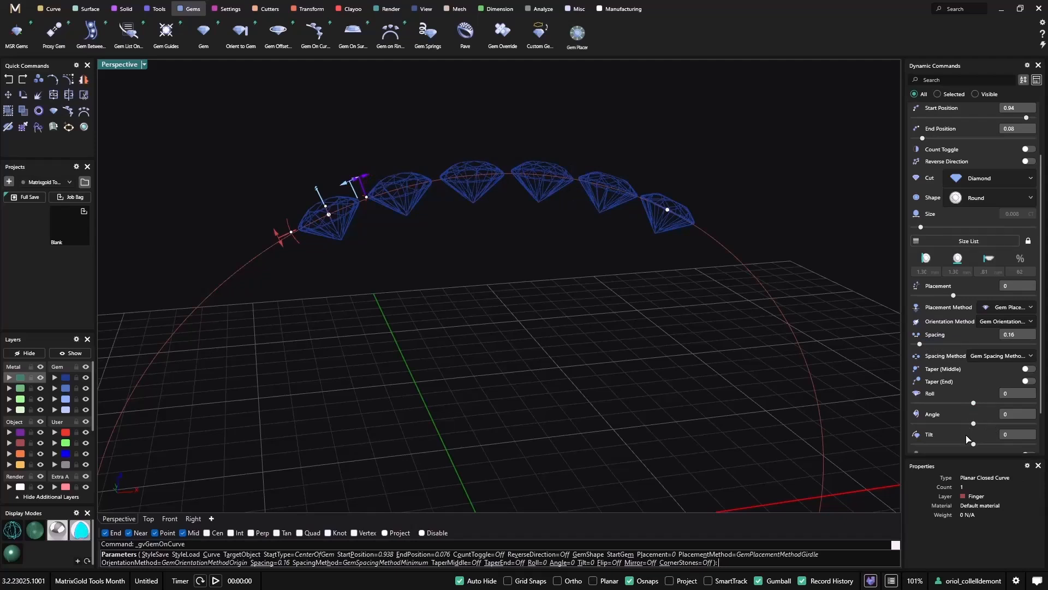
drag(954, 295, 958, 295)
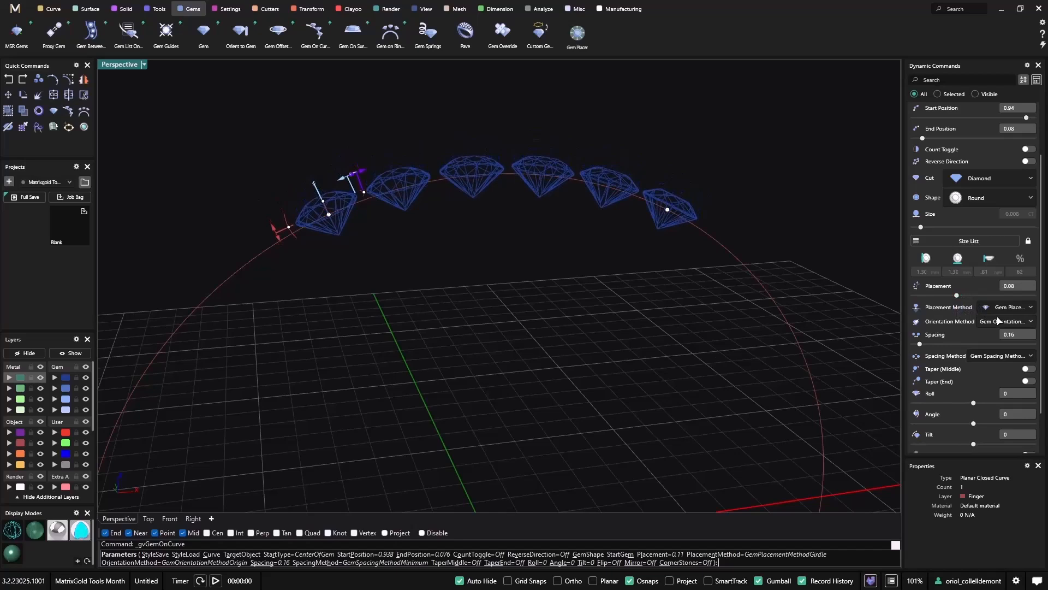
click(1009, 307)
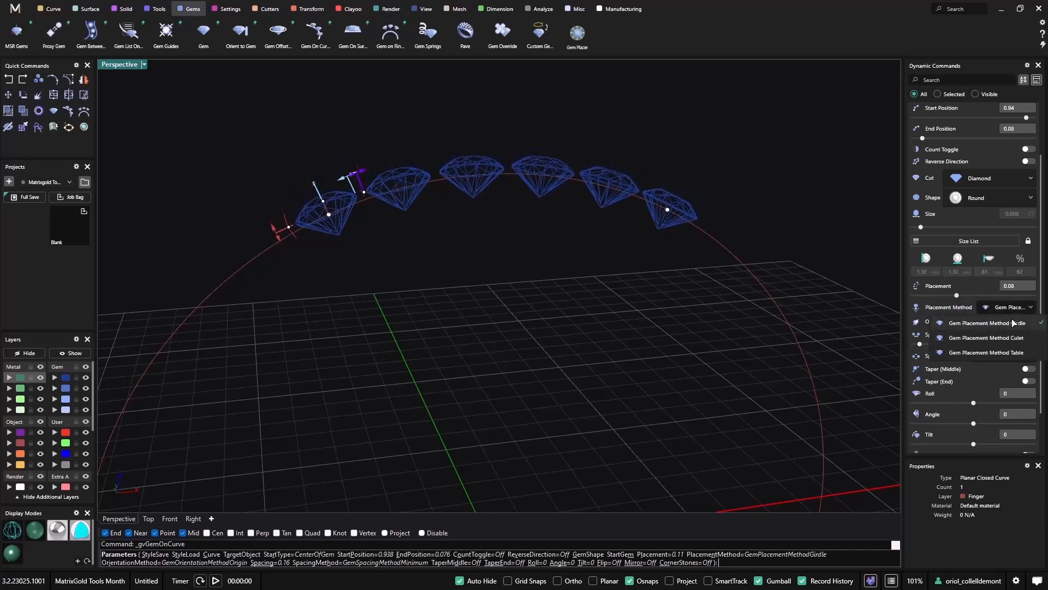
mouse_move(994, 337)
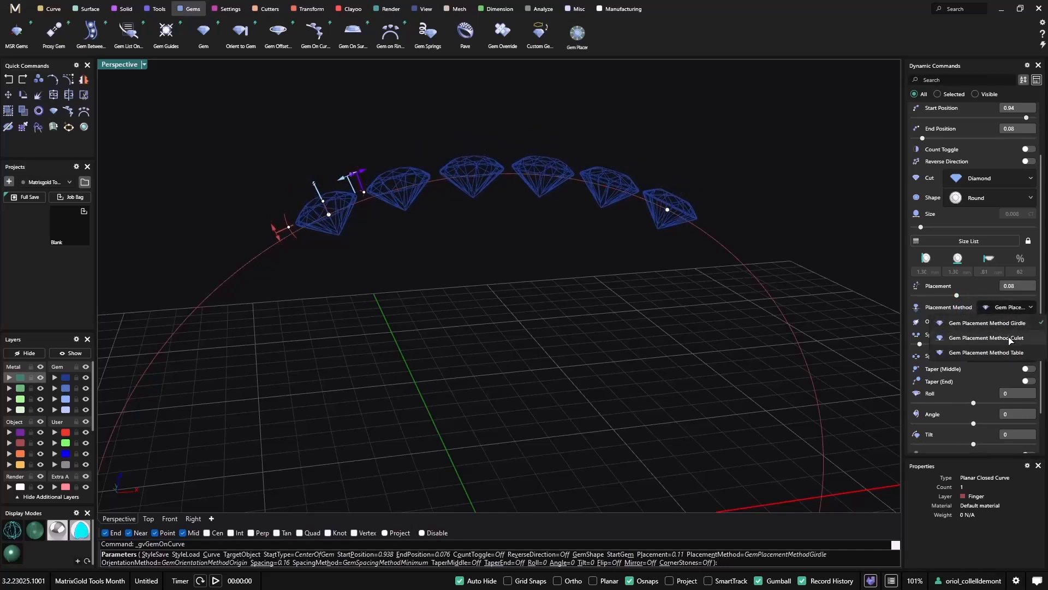
click(987, 352)
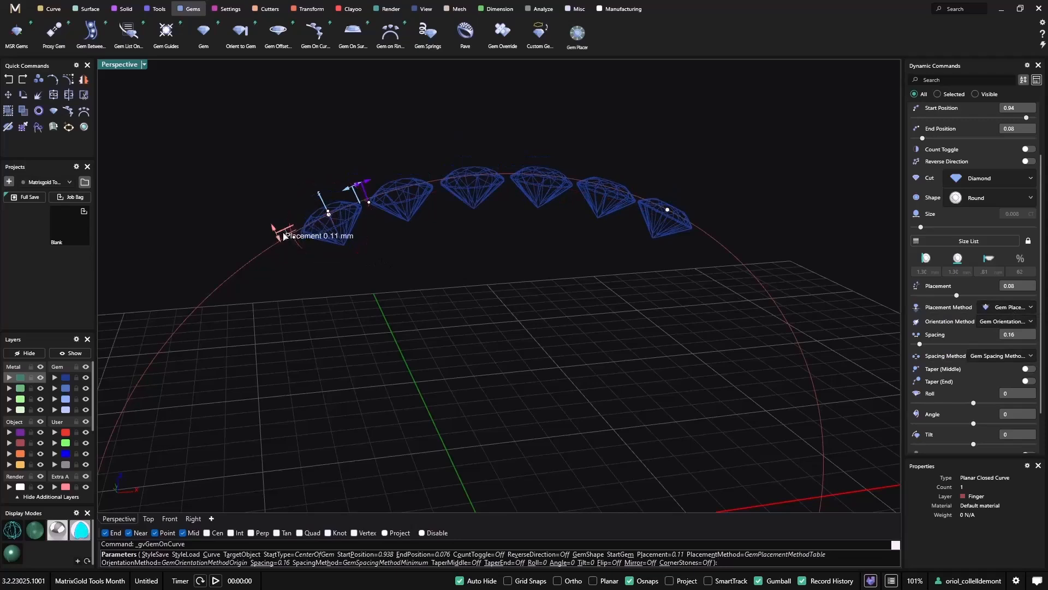
click(169, 518)
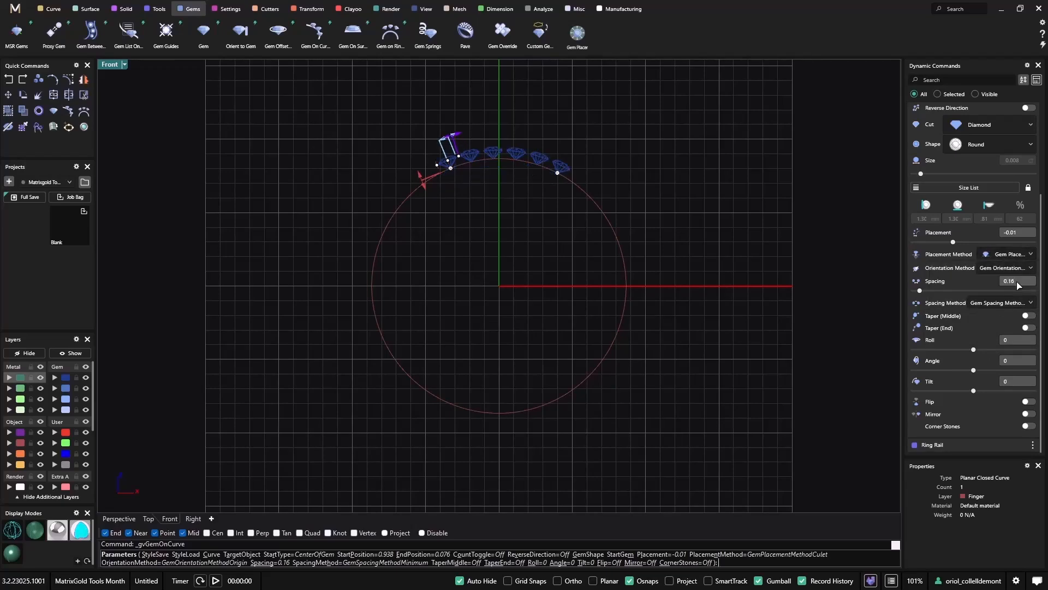
mouse_move(701, 255)
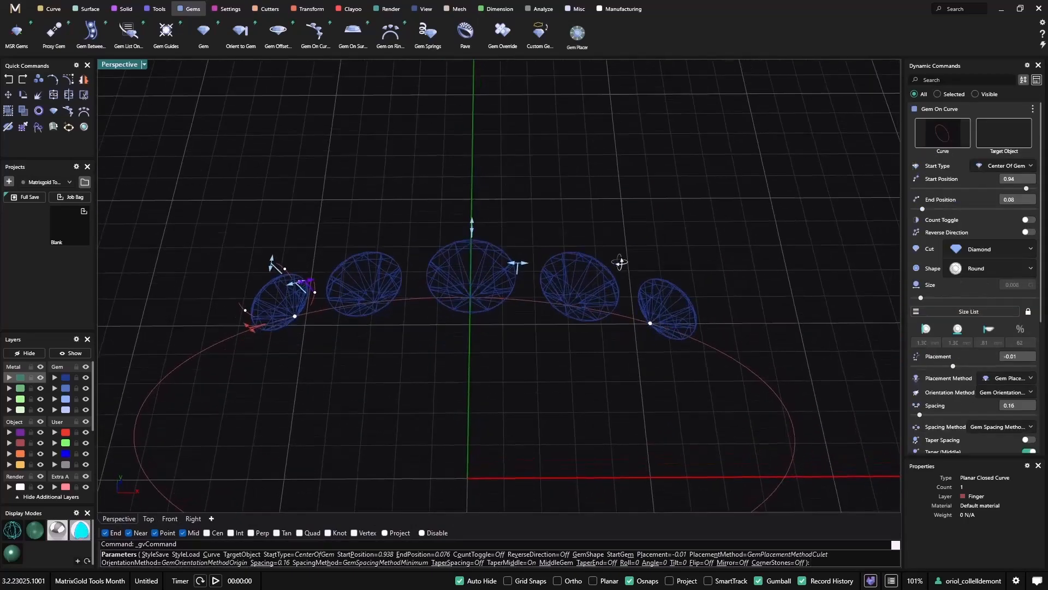
mouse_move(472, 229)
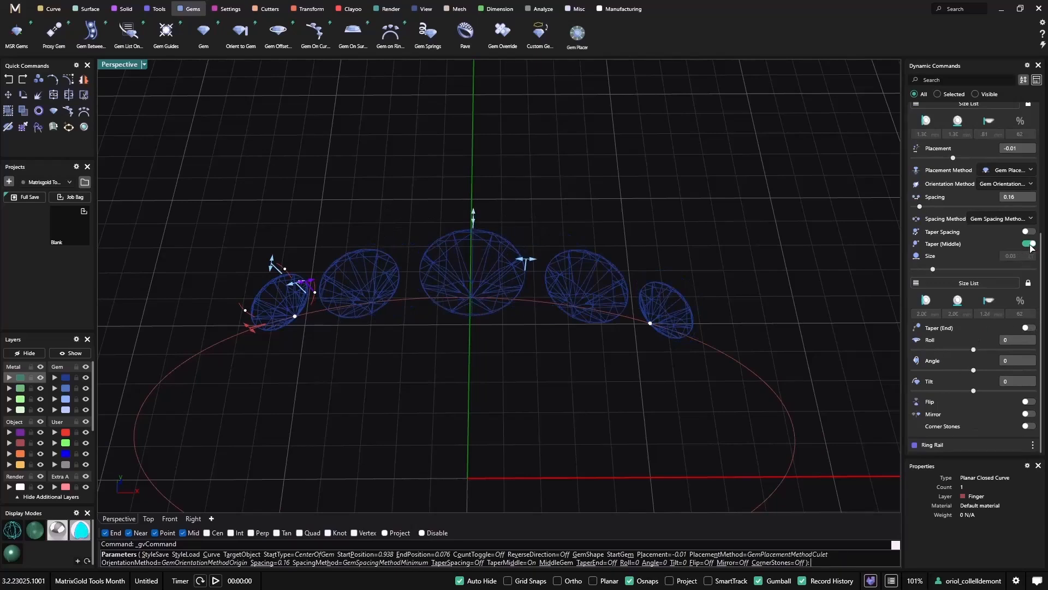
Toggle Taper (Middle) off and try Taper (End), then extend the row to Start 0.83
click(1028, 243)
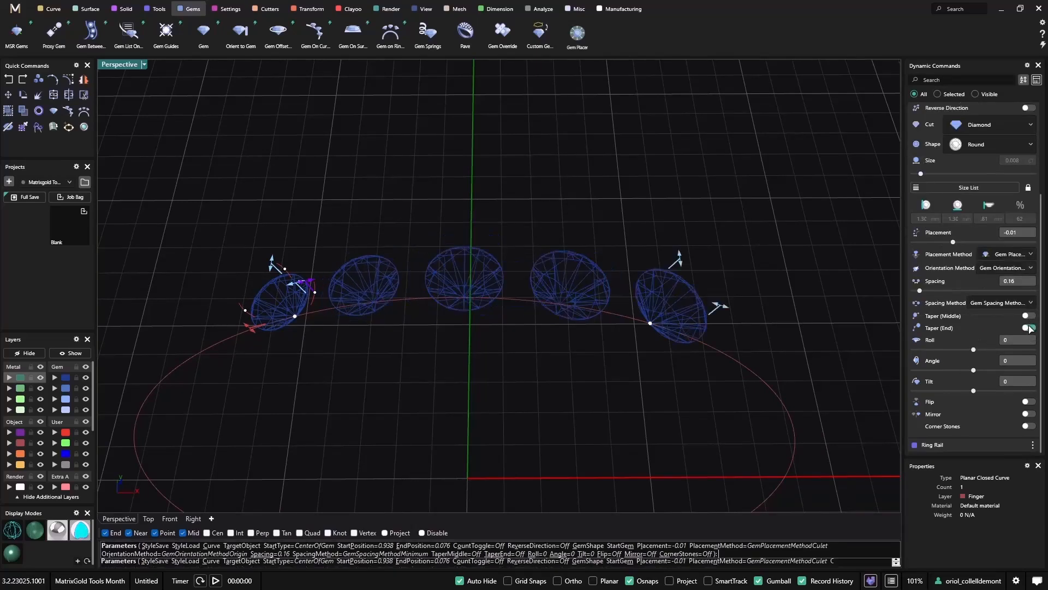
click(1027, 328)
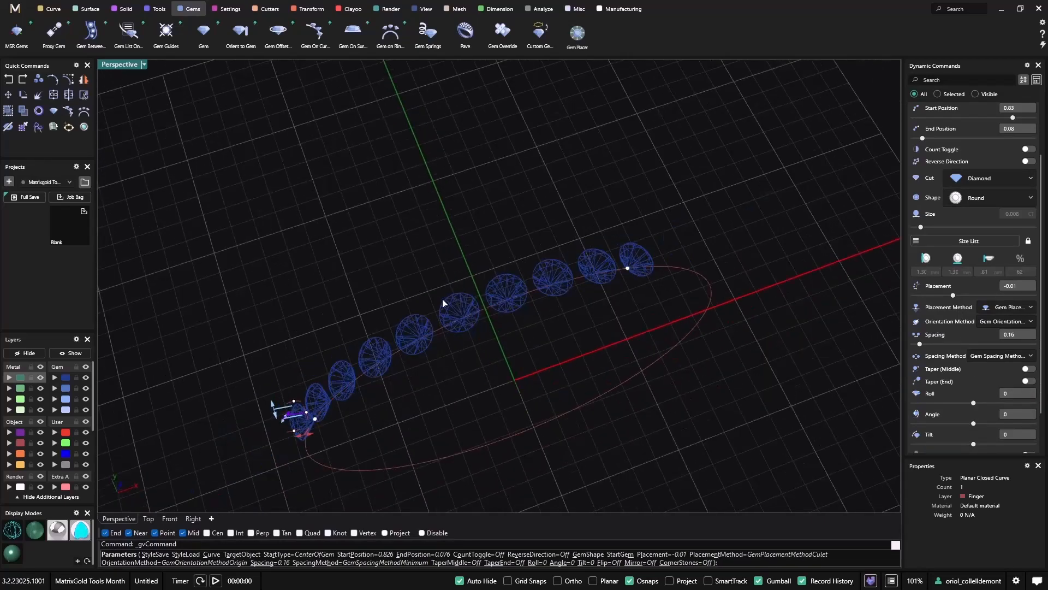
mouse_move(517, 291)
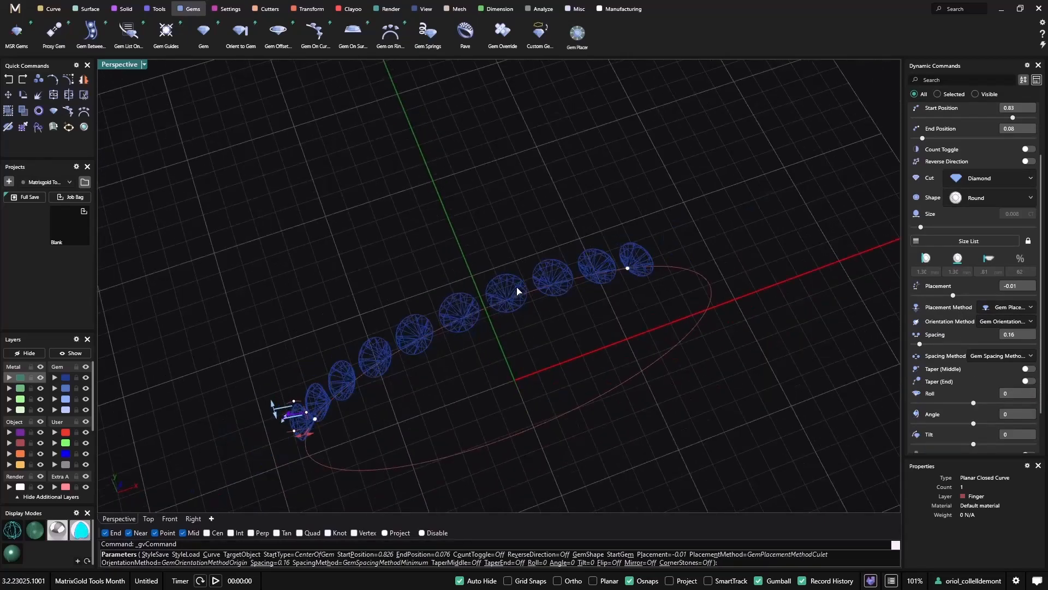
Commit the gem-on-curve row of about eleven round diamonds along the ring rail
drag(517, 291, 622, 330)
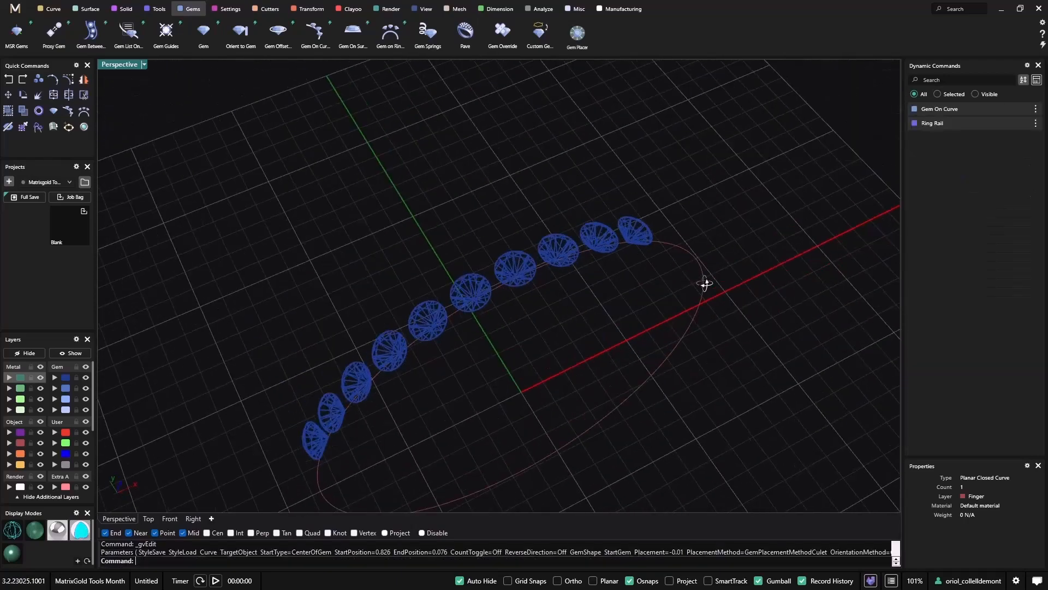
click(939, 108)
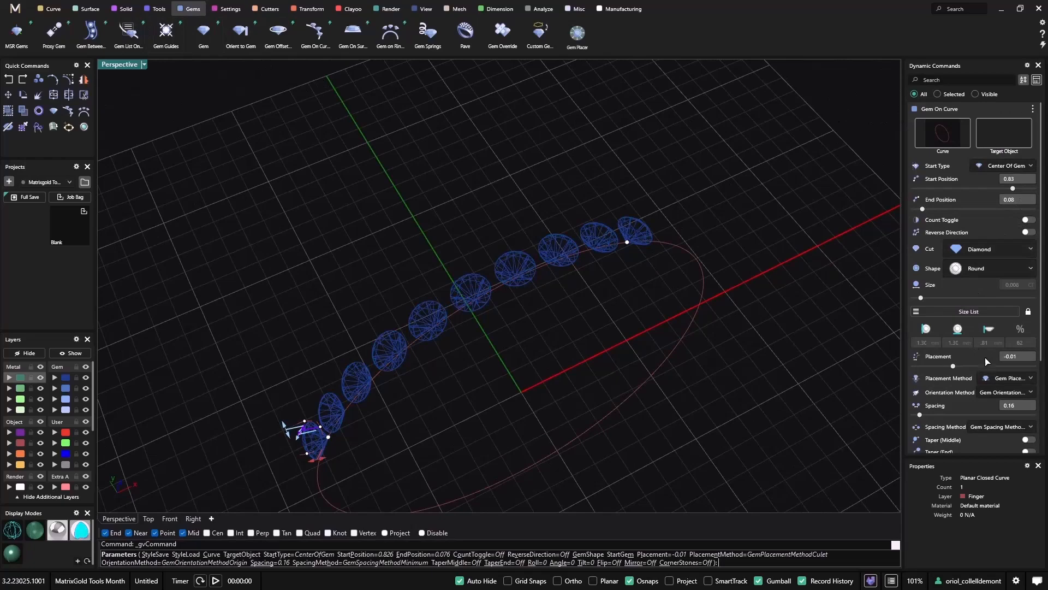
click(1007, 392)
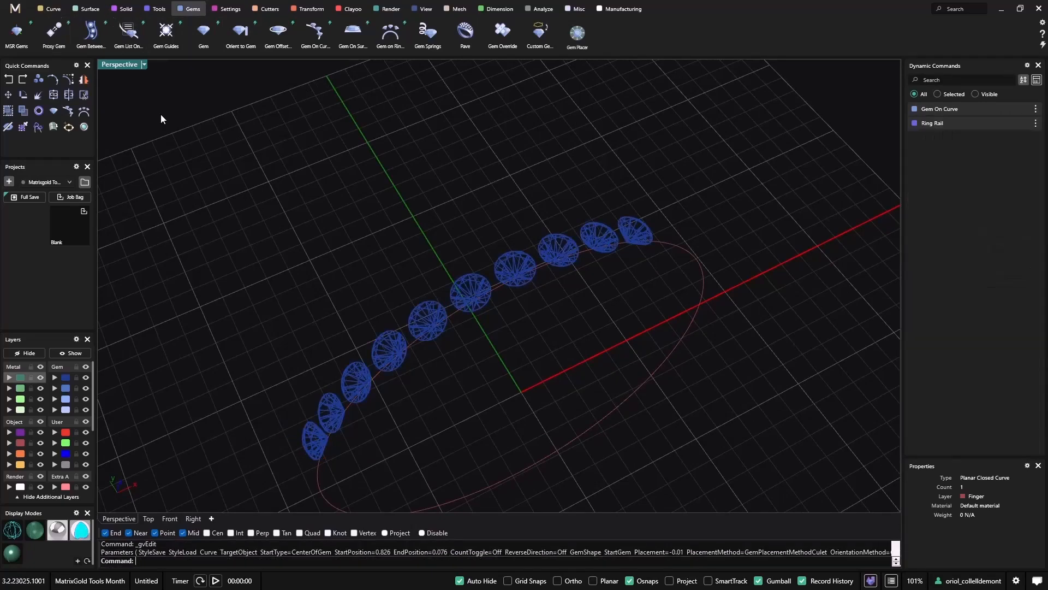
click(52, 8)
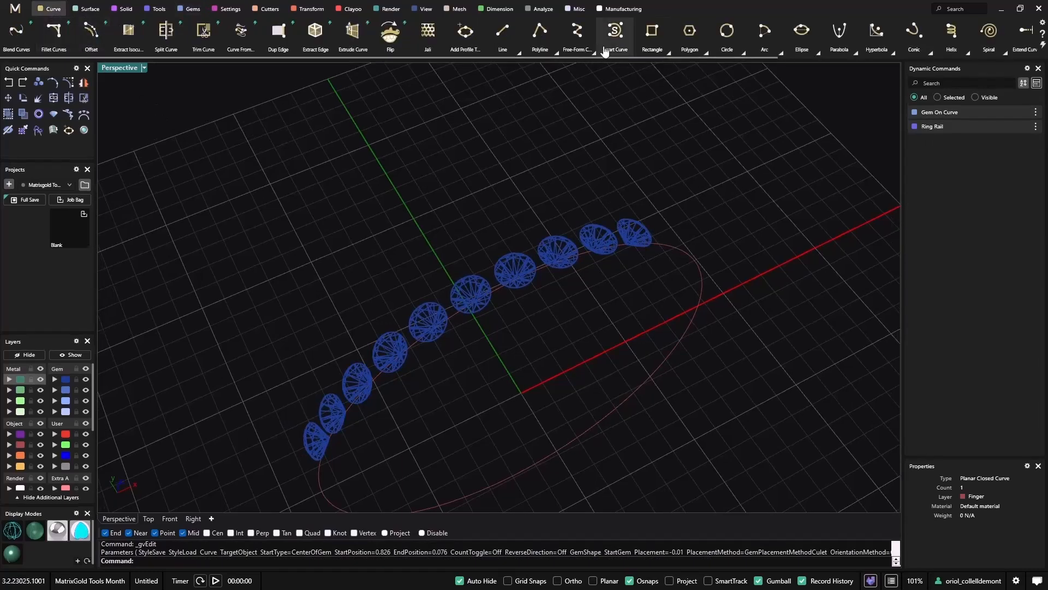
Draw a new open curve and lay round diamonds along it at spacing 0.16, placement -0.01
click(241, 31)
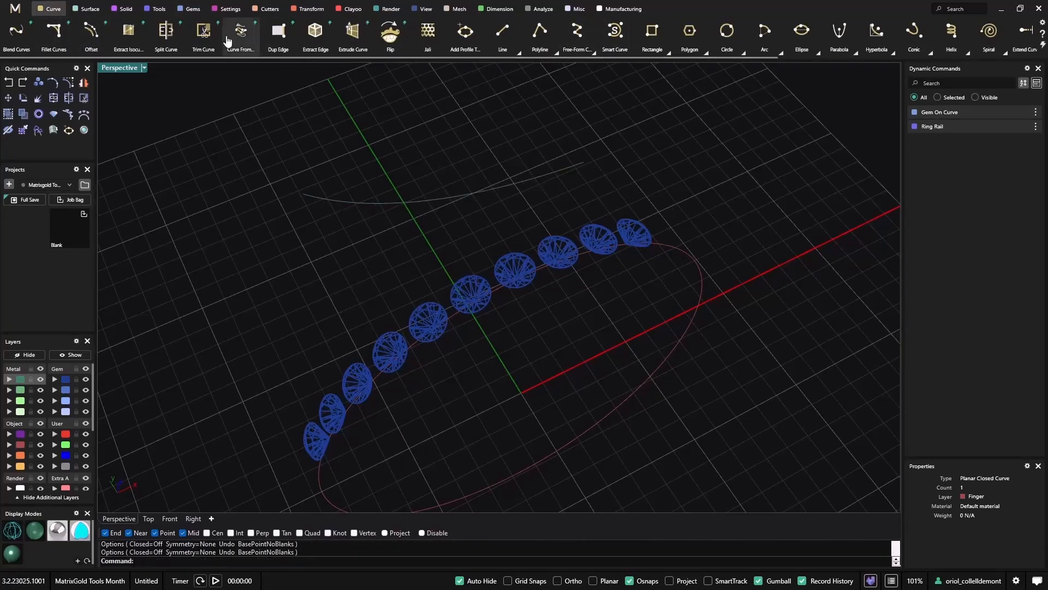
click(192, 8)
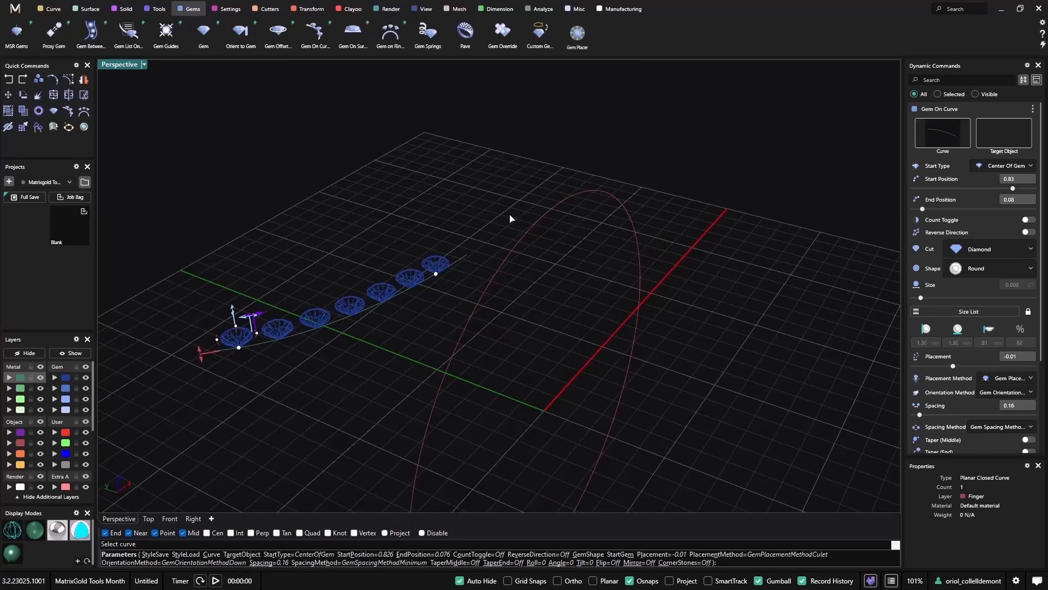
Pick a larger standard stone size from the Size List, keeping the diamond cut
click(964, 311)
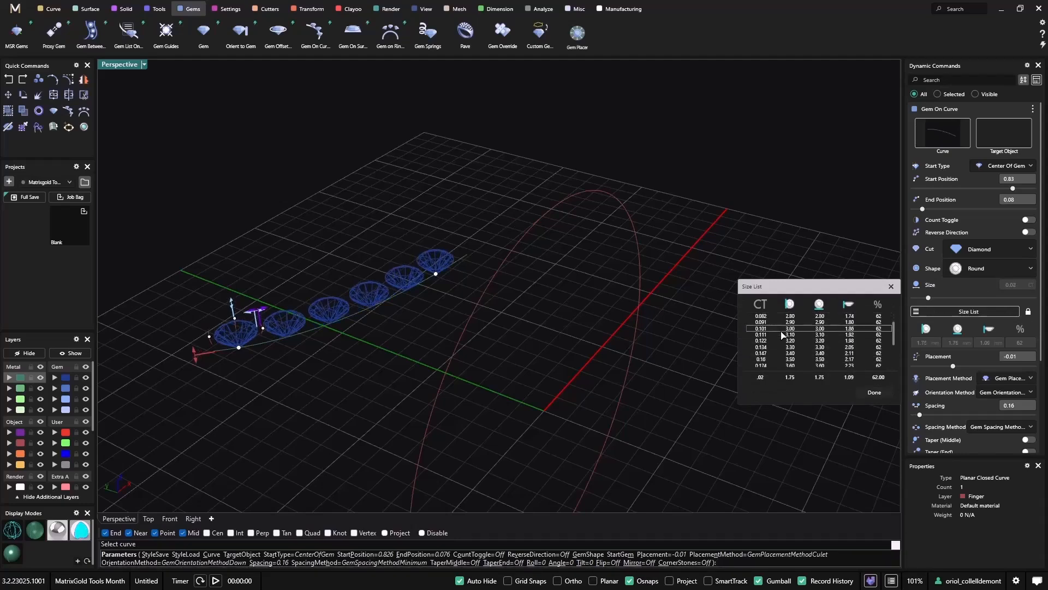
click(989, 249)
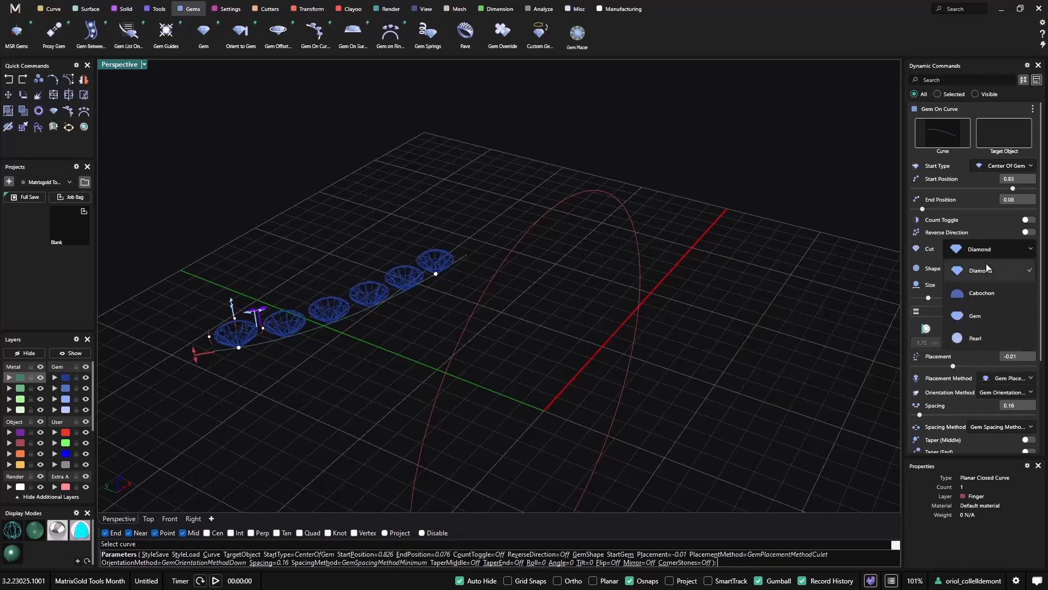
click(979, 268)
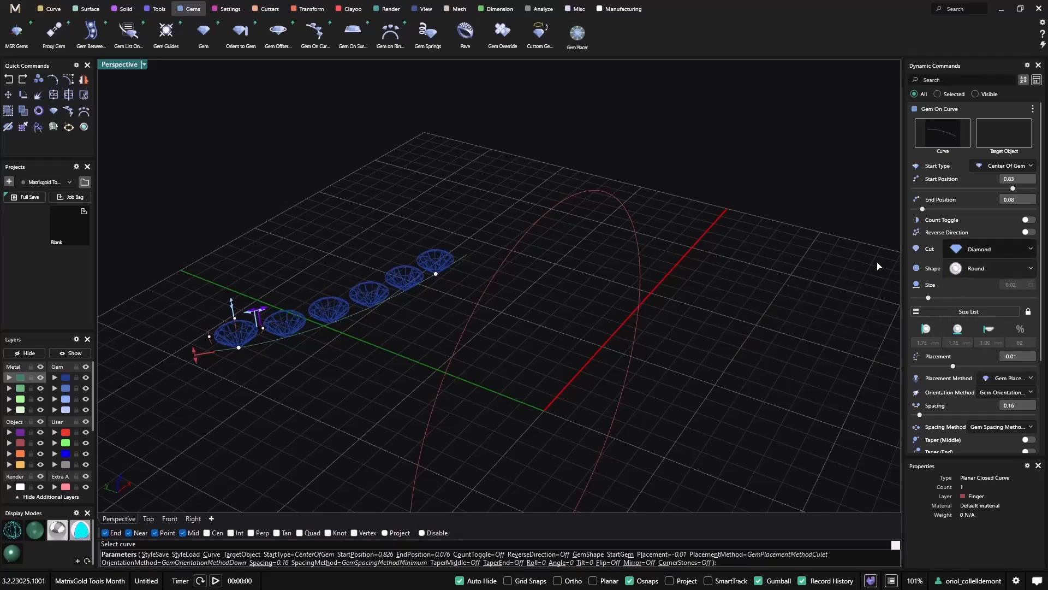
Try cushion square and pear shapes, then settle the stones on octagon
click(989, 269)
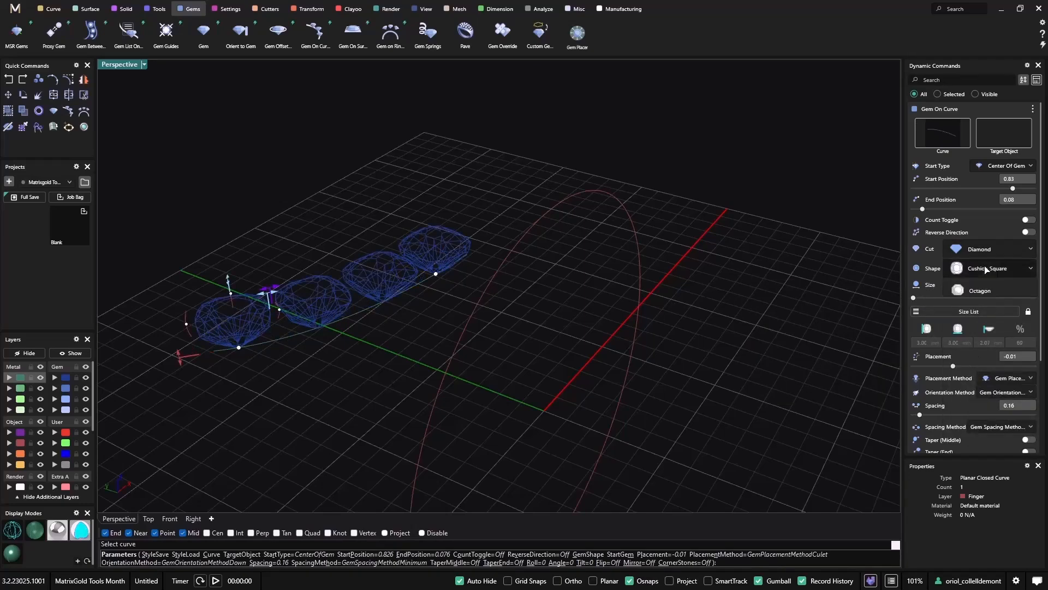
click(989, 269)
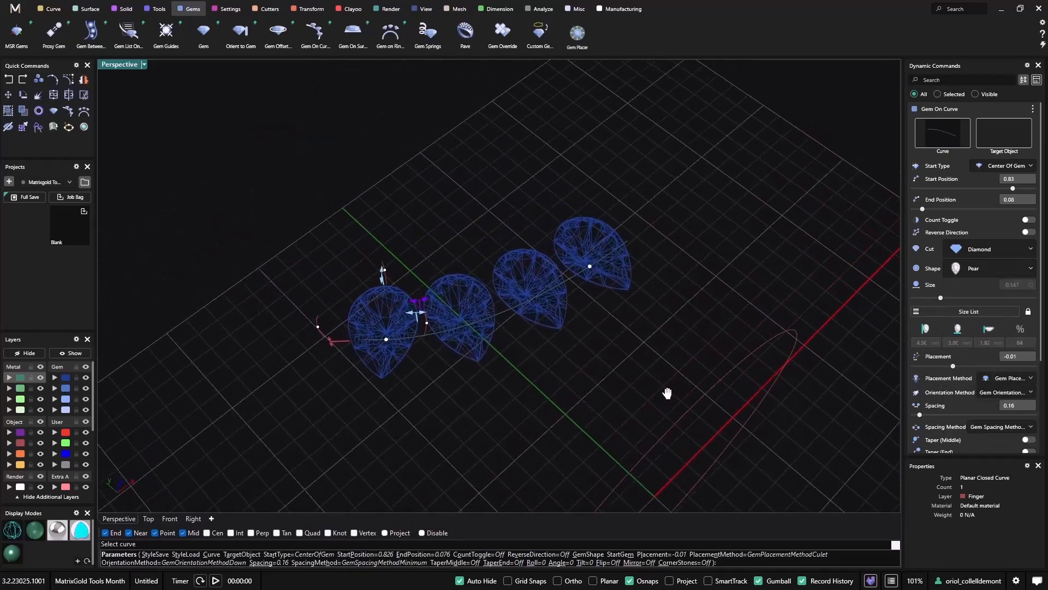
click(990, 268)
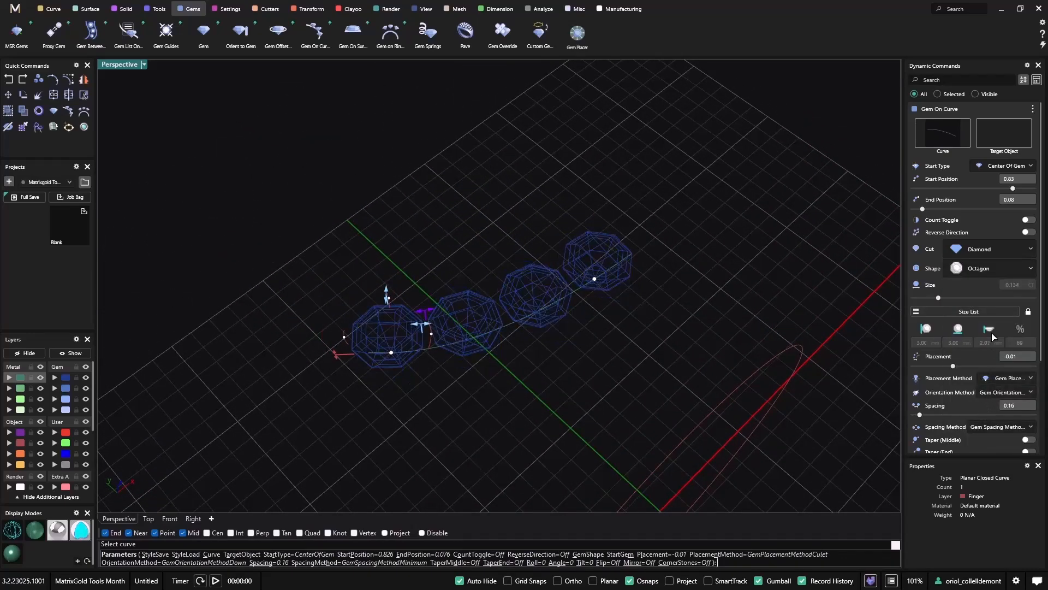
click(990, 269)
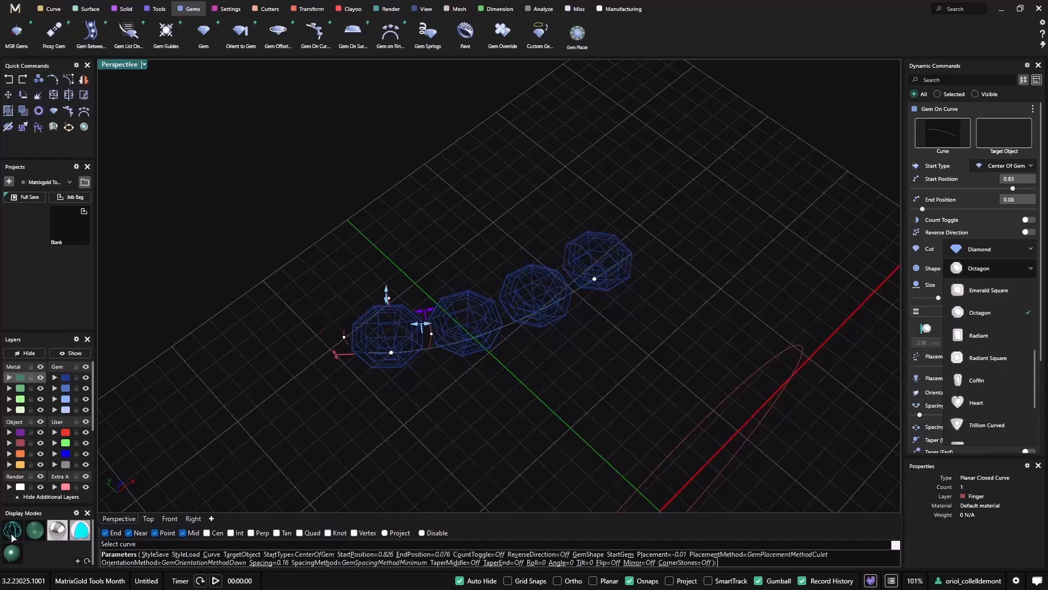
click(980, 313)
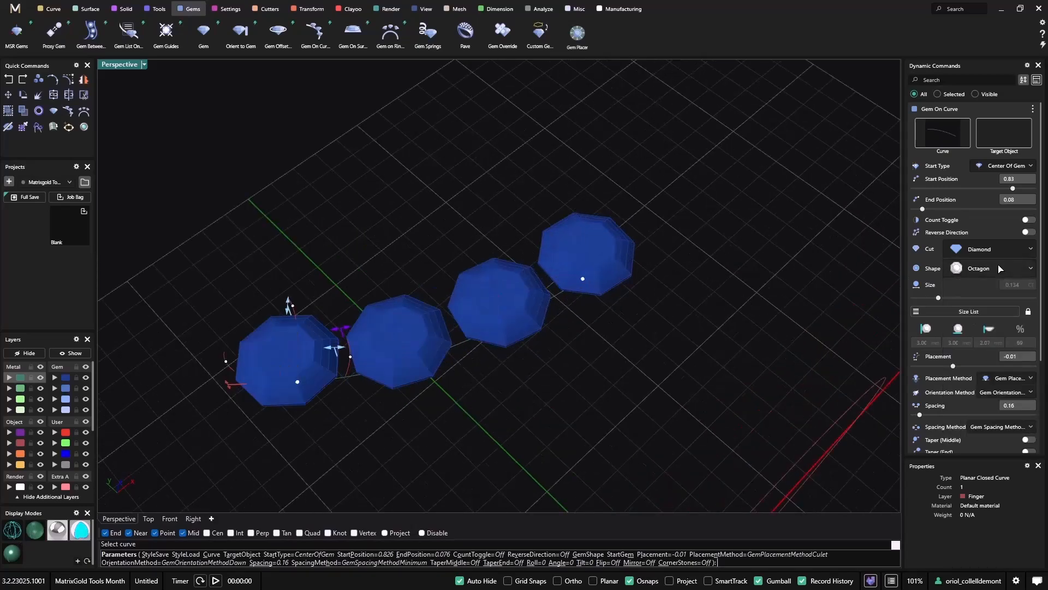
click(989, 269)
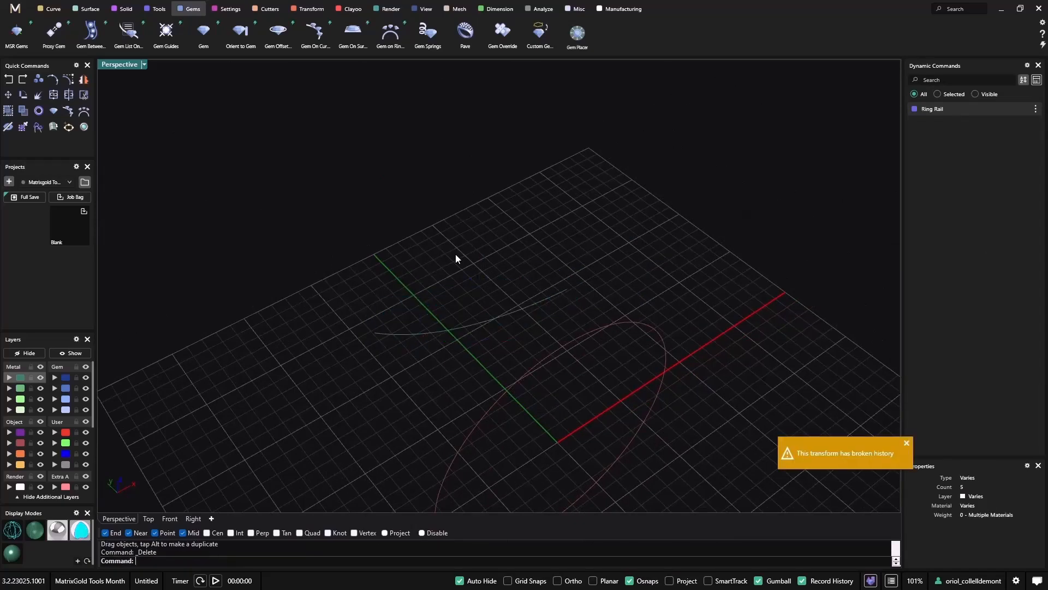
Delete the trial octagon gems and start Gem List On Curve
click(906, 444)
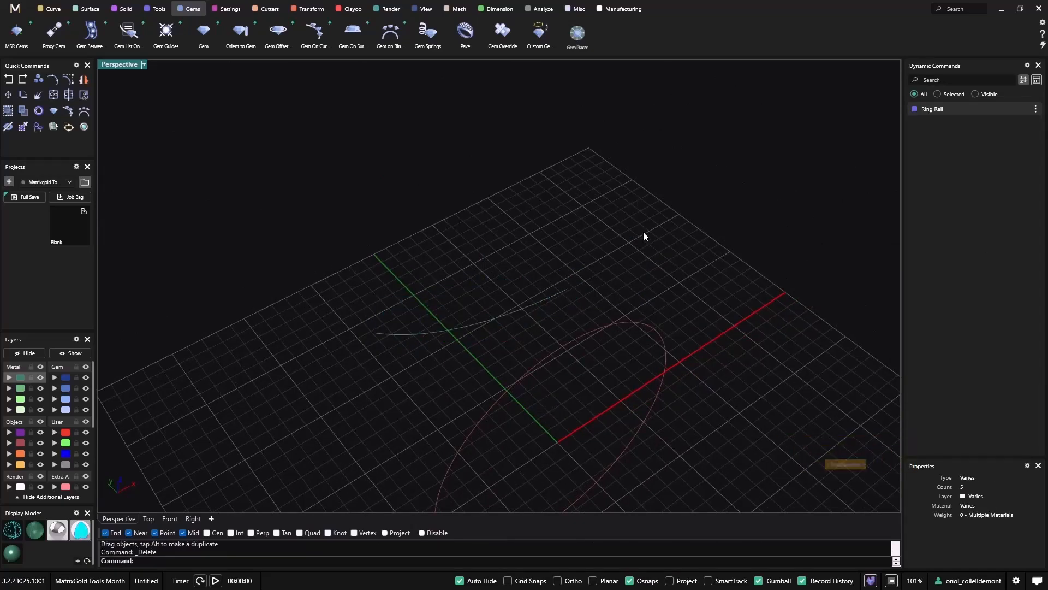
click(129, 28)
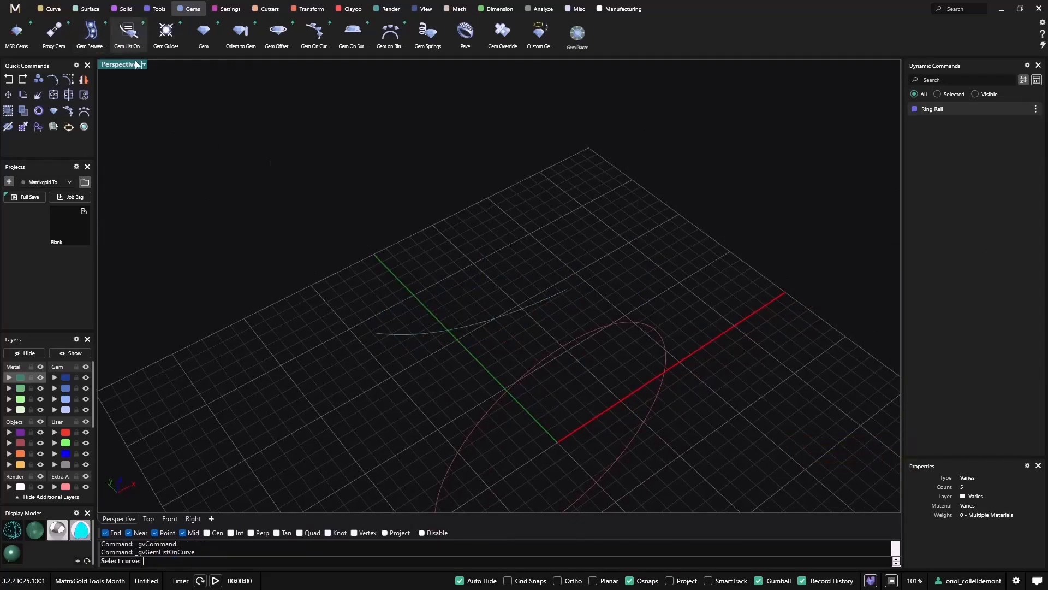
mouse_move(380, 300)
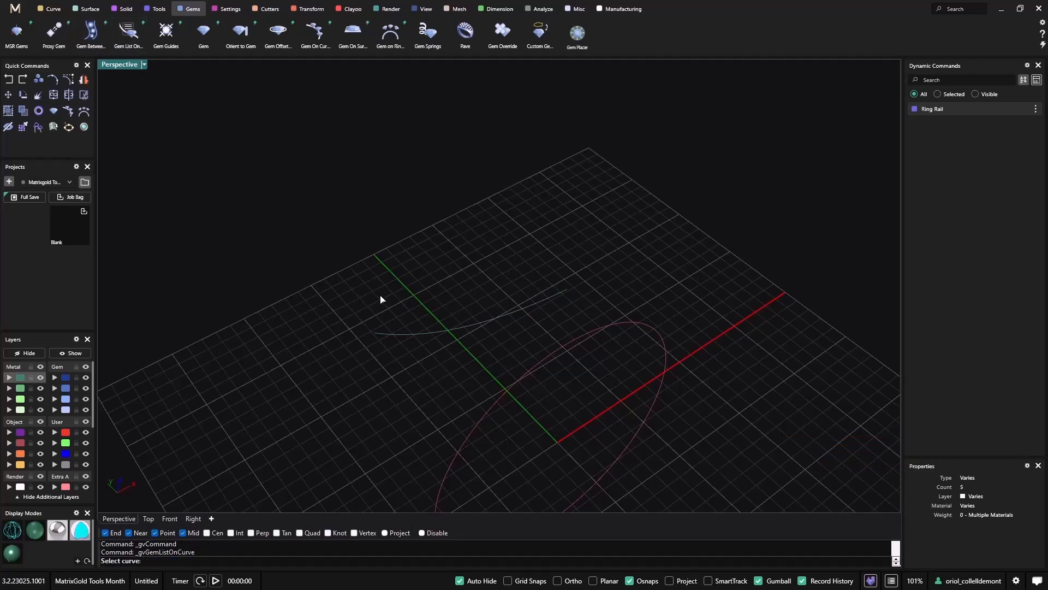
mouse_move(546, 304)
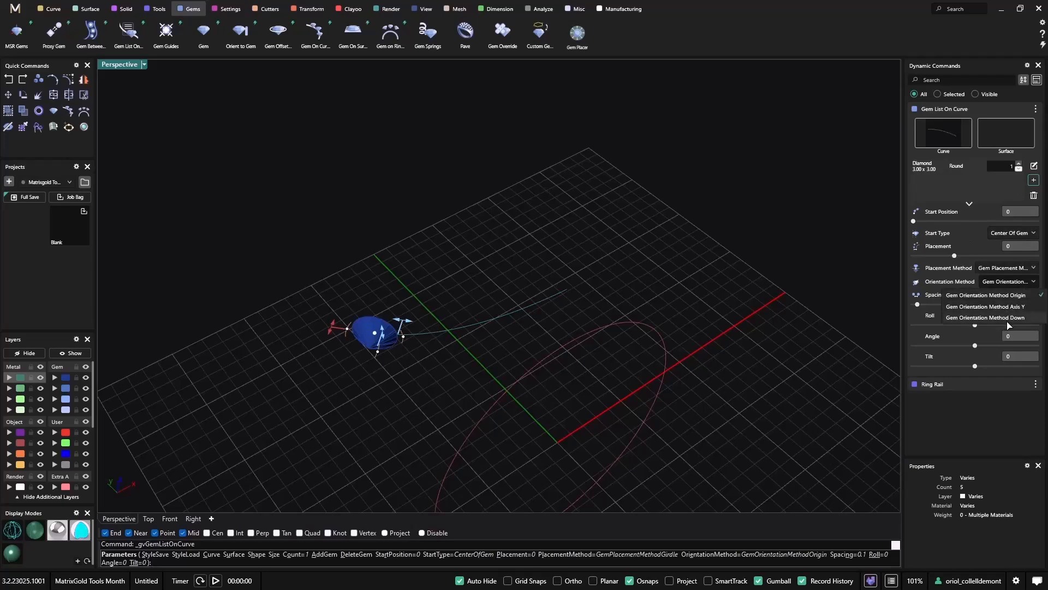
Orient gems Down, place three 1.00 mm diamonds and add a 1.50 mm diamond to the list for four more
click(985, 316)
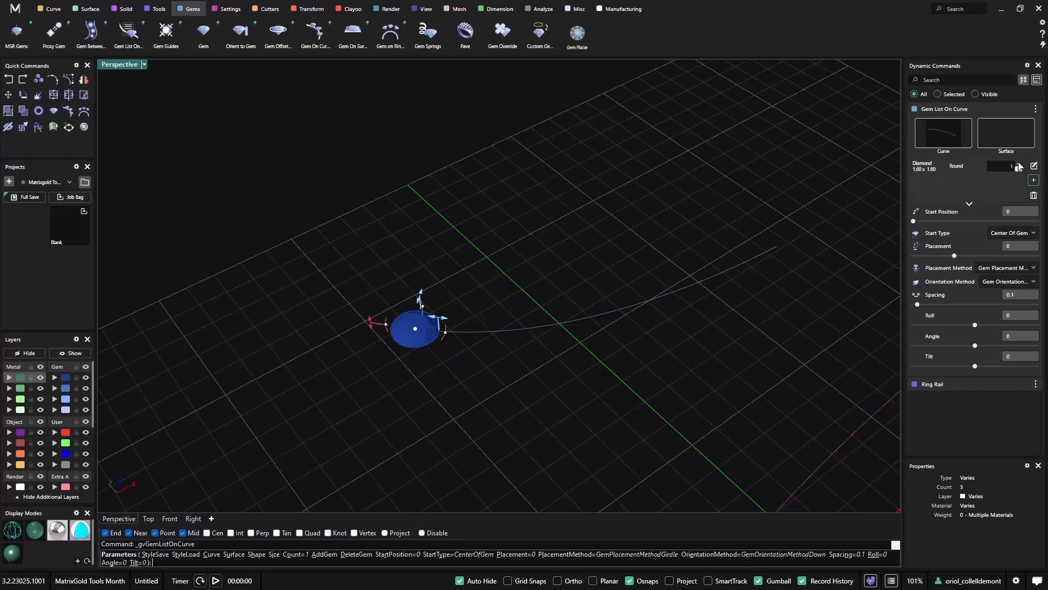
click(1017, 164)
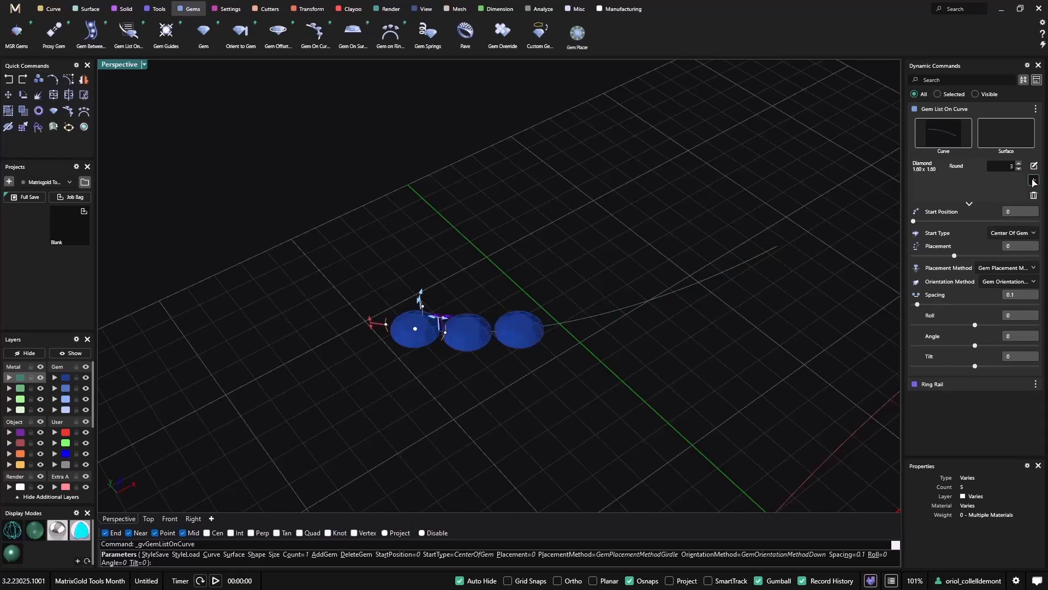
click(1035, 166)
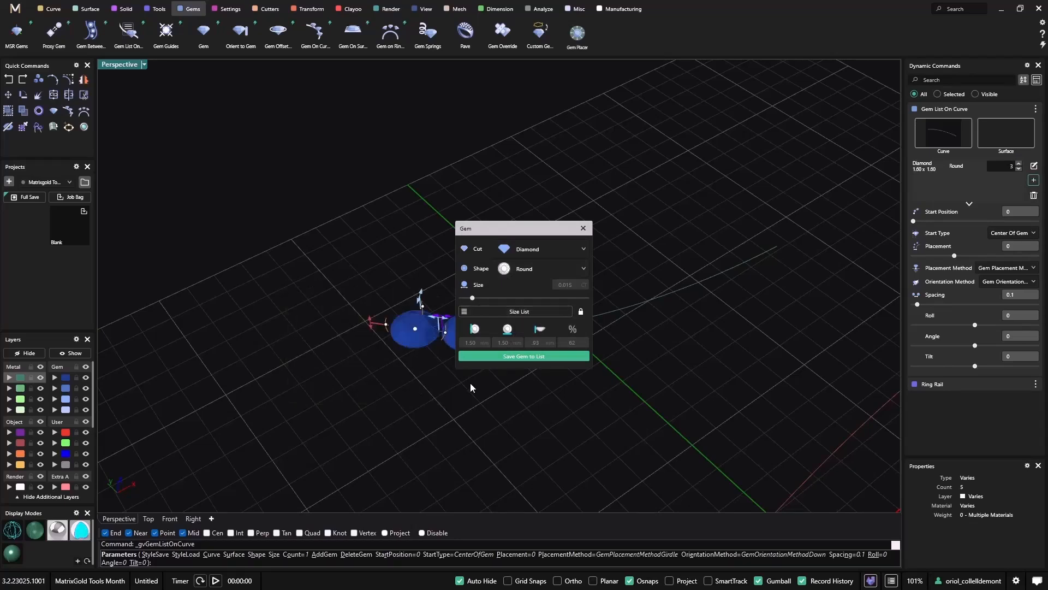
click(524, 356)
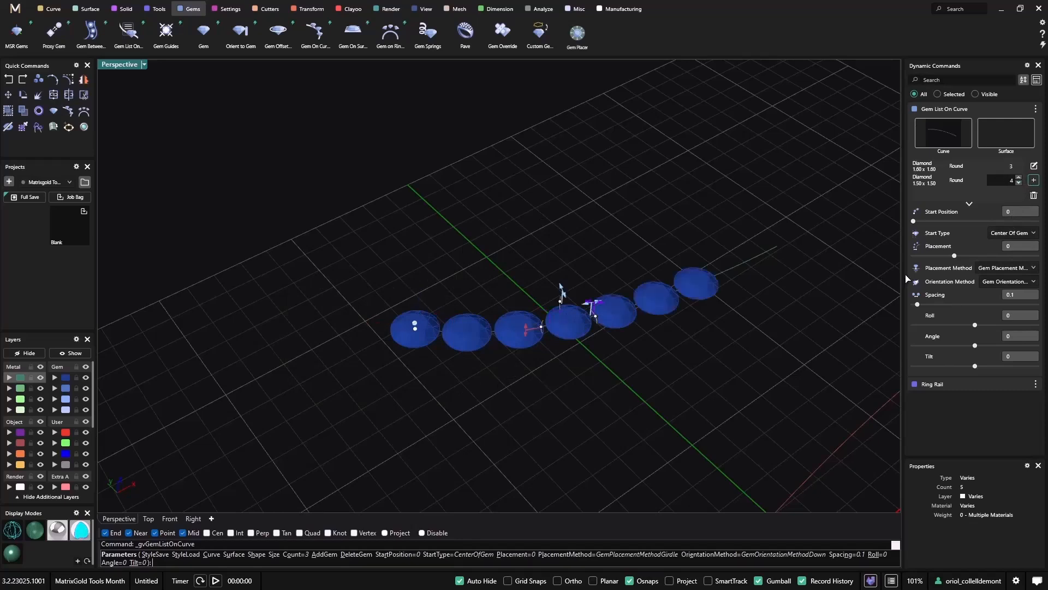
mouse_move(1034, 179)
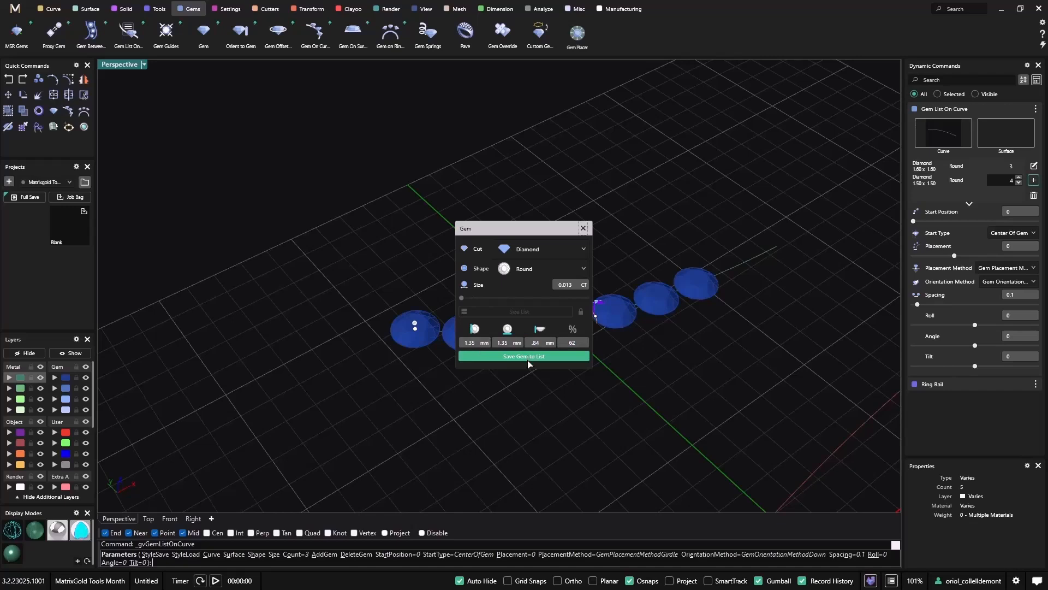
Add two 1.35 mm round diamonds to the end of the row and finish the gem list
click(524, 356)
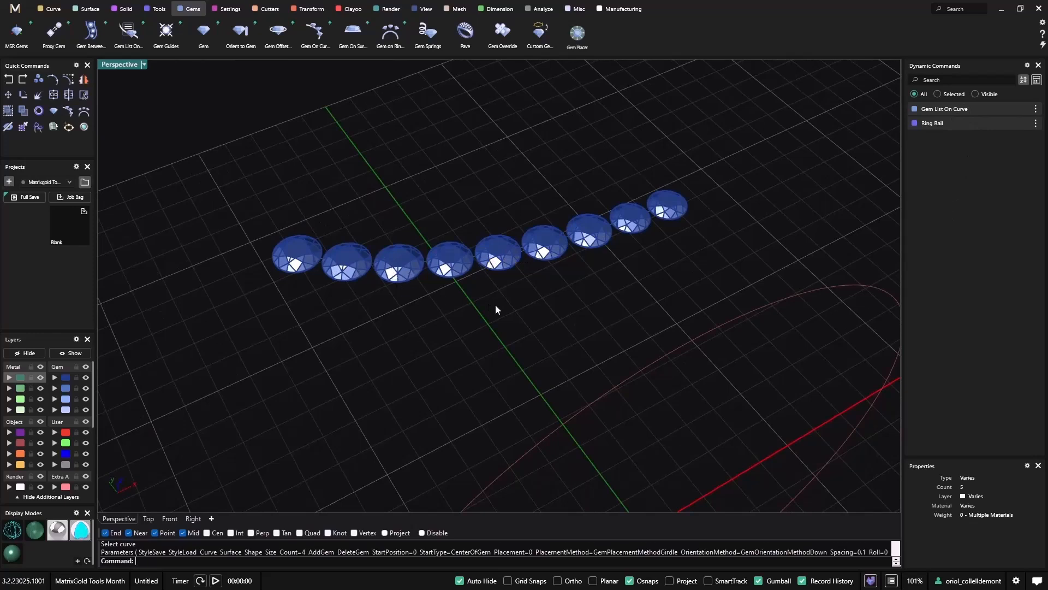
Re-edit the gem list row and move it onto the circular ring rail
click(943, 108)
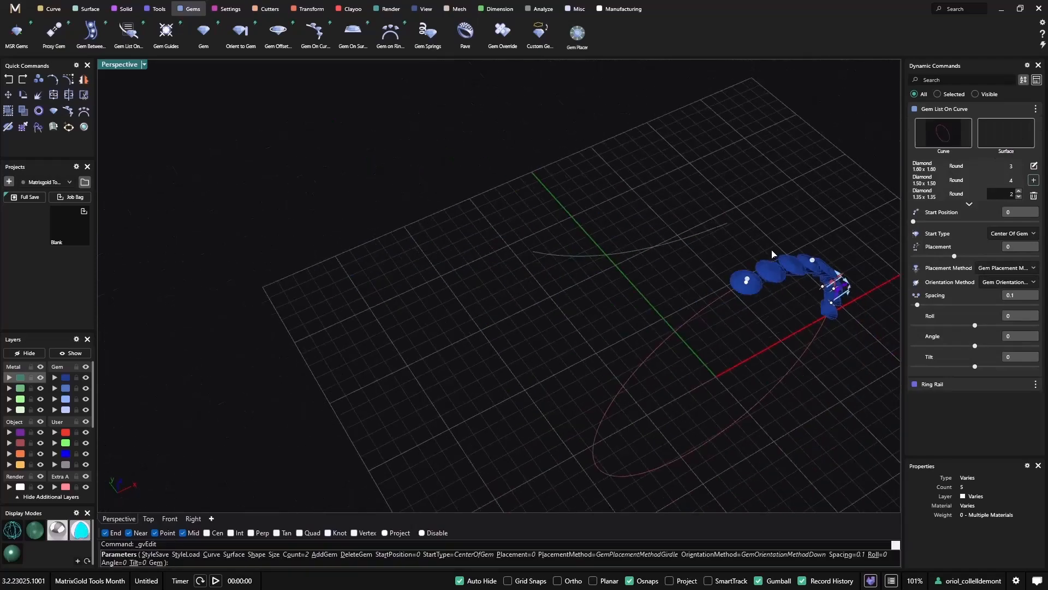
drag(769, 267, 629, 241)
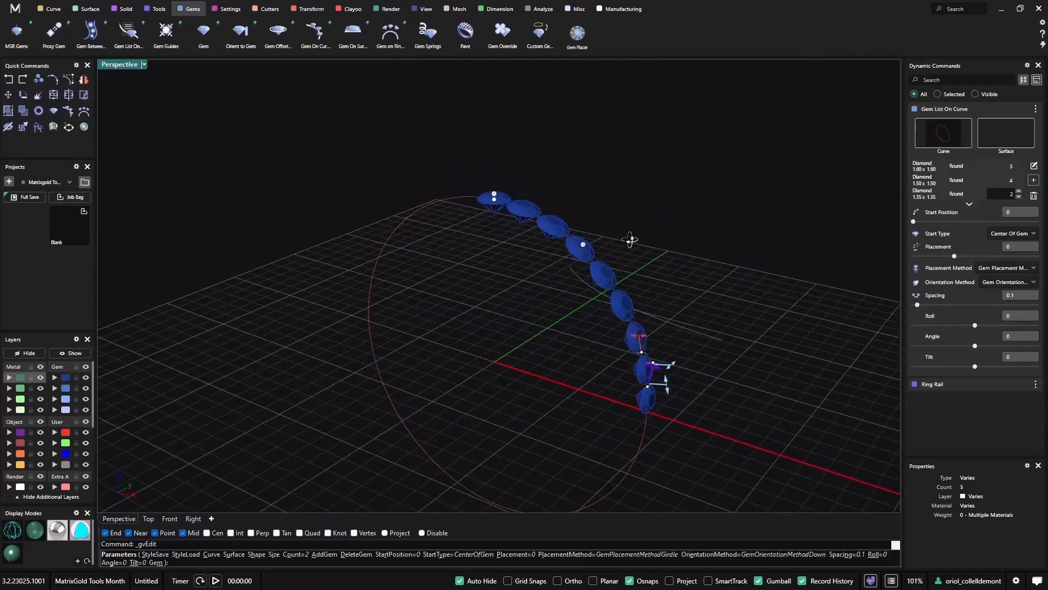